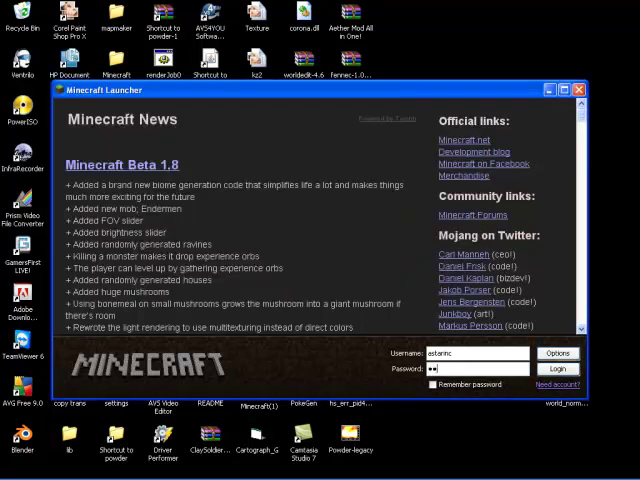
Step: Log in from the launcher and join the chosen multiplayer server
left_click(558, 368)
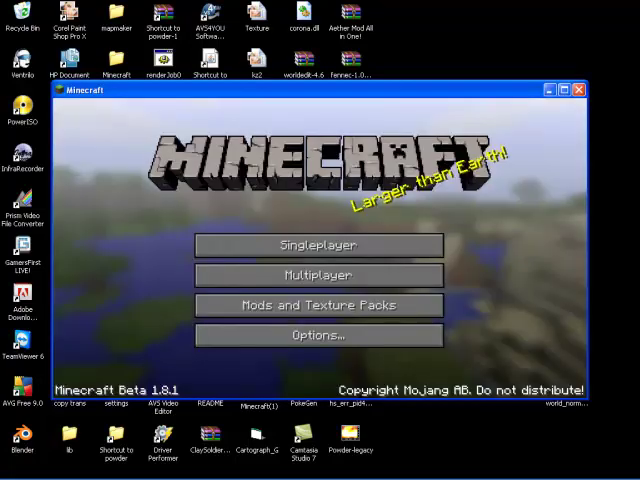
left_click(318, 276)
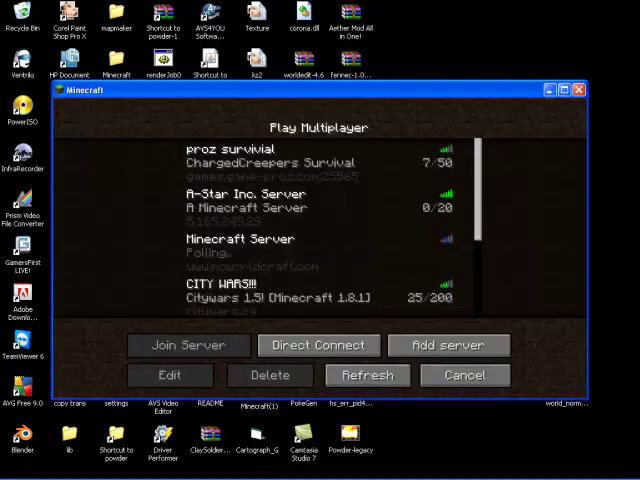
left_click(188, 344)
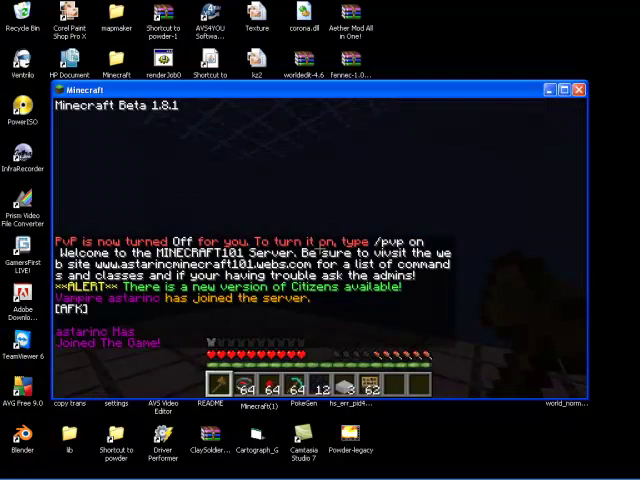
Step: Run /time dawn, /butcher and /clearinv to set dawn, kill mobs and clear inventory
type("/time da")
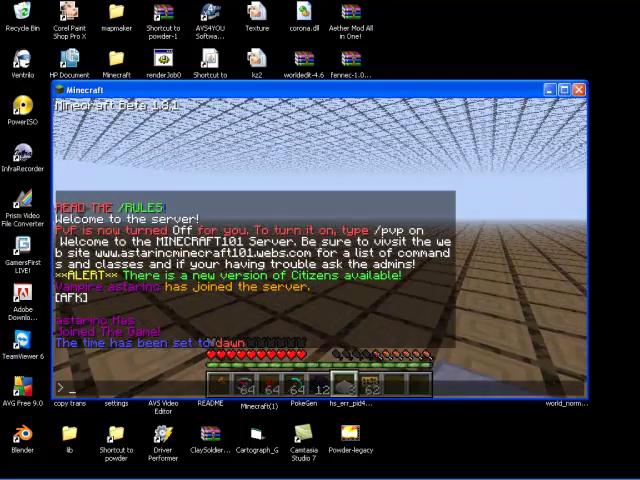
type("butcher")
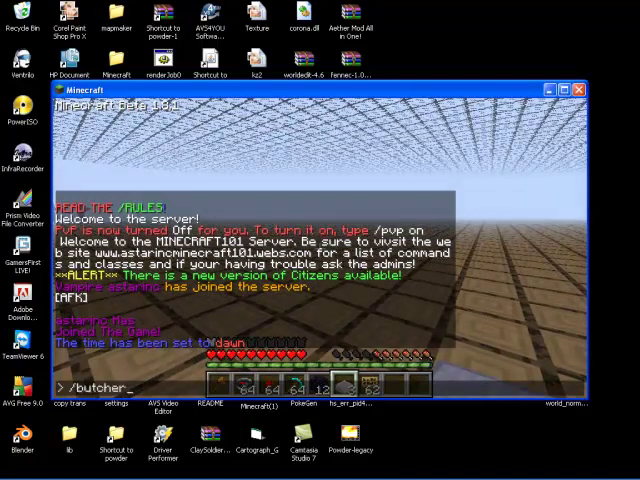
key("enter")
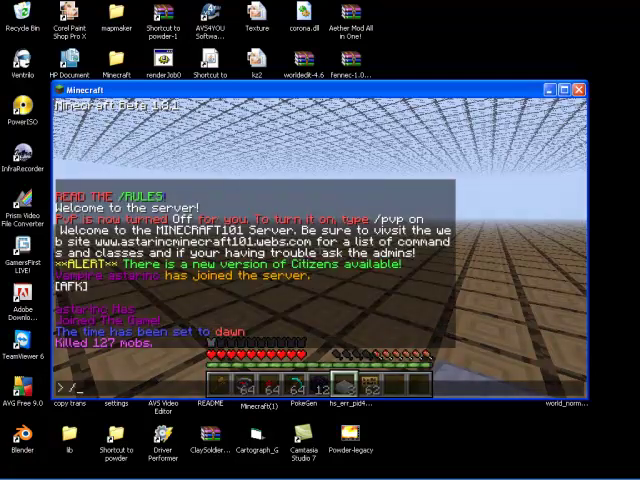
type("/clearinv")
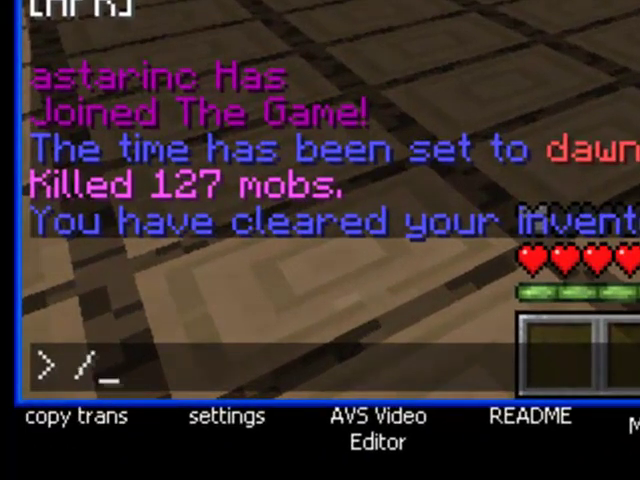
Step: Send /give 35 64 14, which the server rejects as an invalid item or amount
type("give")
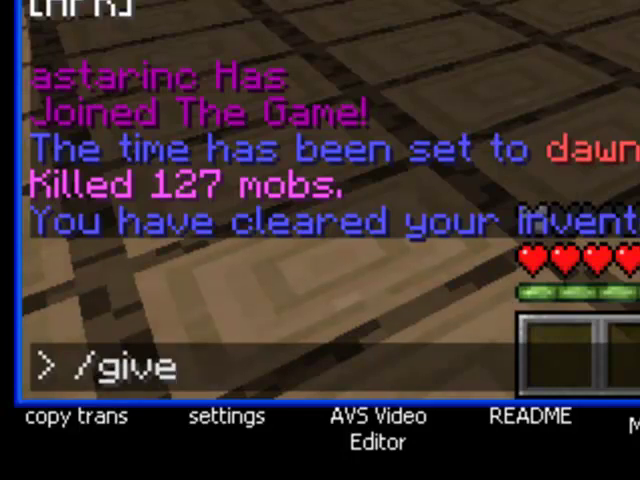
type("\" \"")
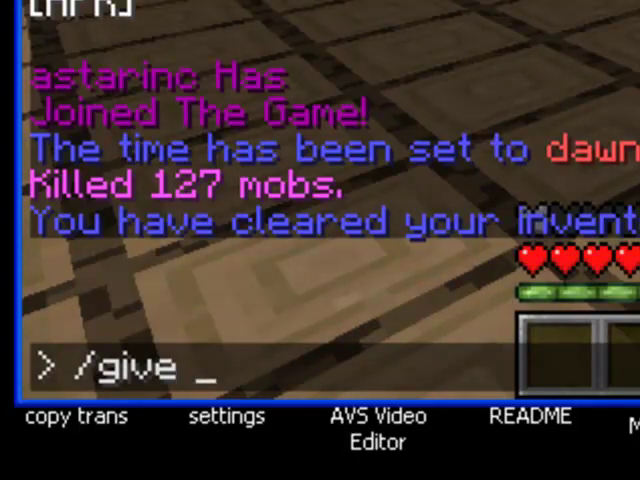
type("35")
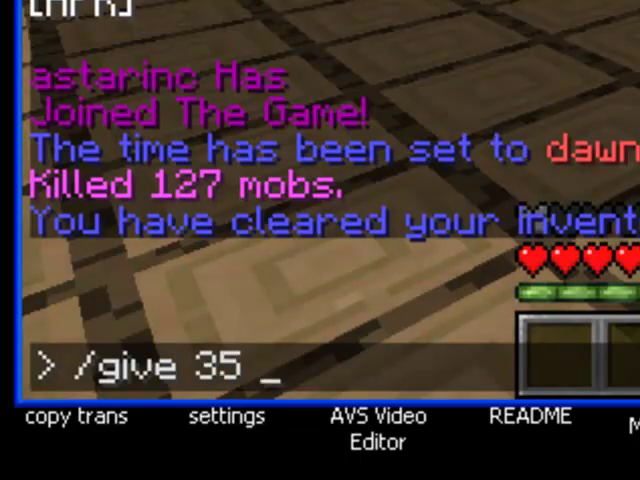
type("6")
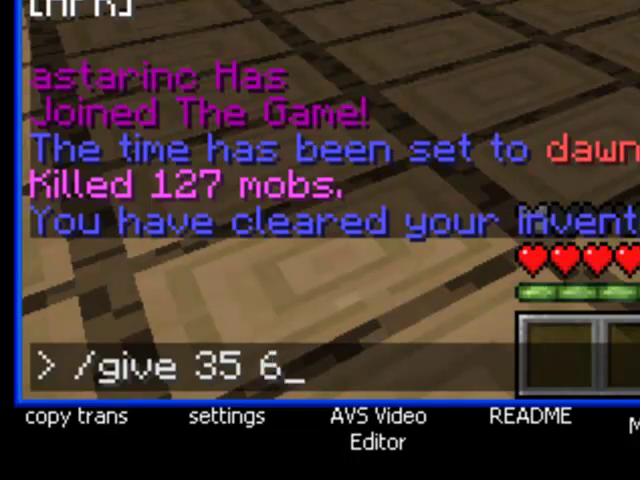
type("4")
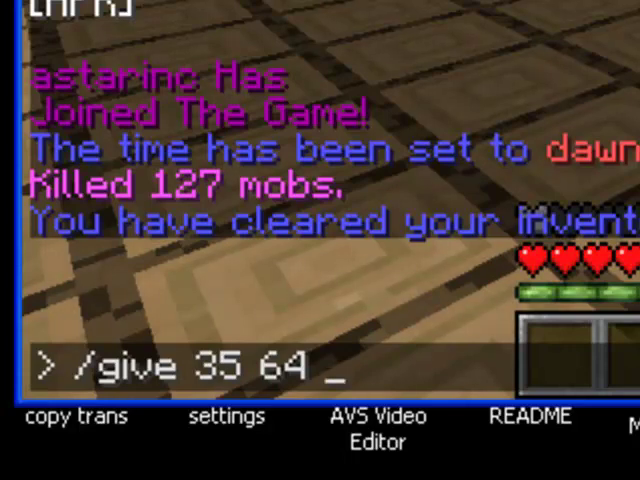
type("14")
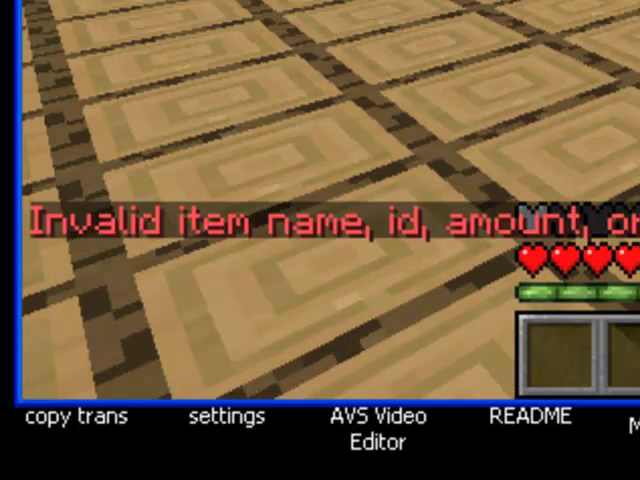
Step: Send /i 35 64 14 to receive 64 red wool, then begin another /i command
type("/i")
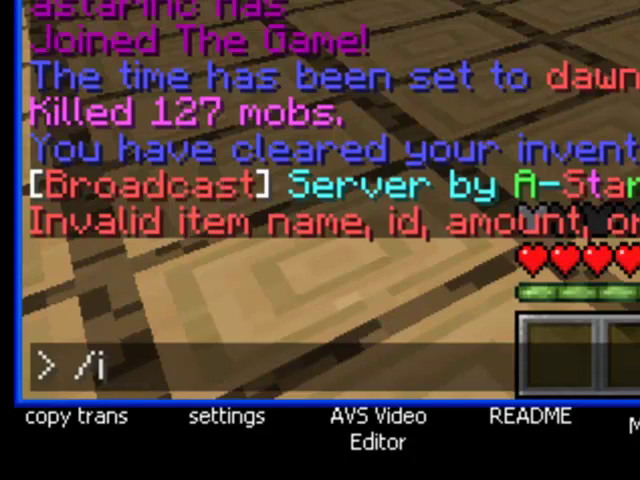
type("35")
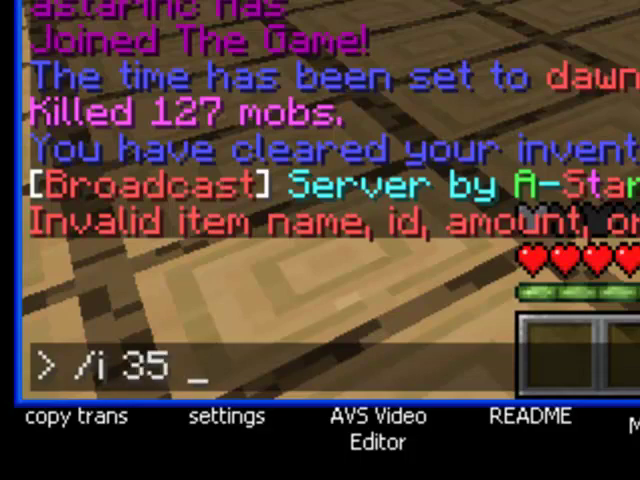
type("64 14")
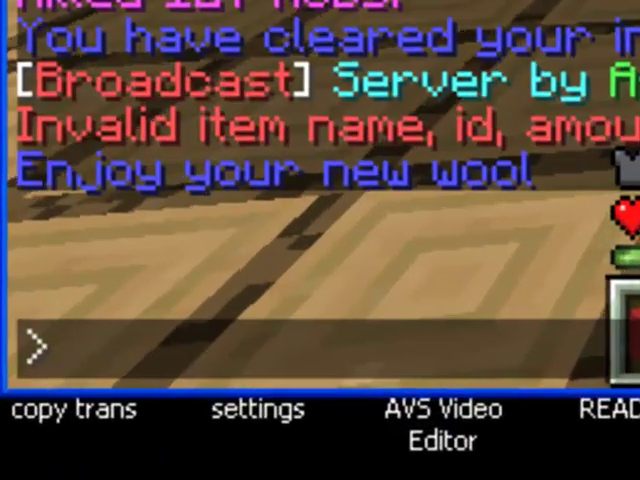
type("/i")
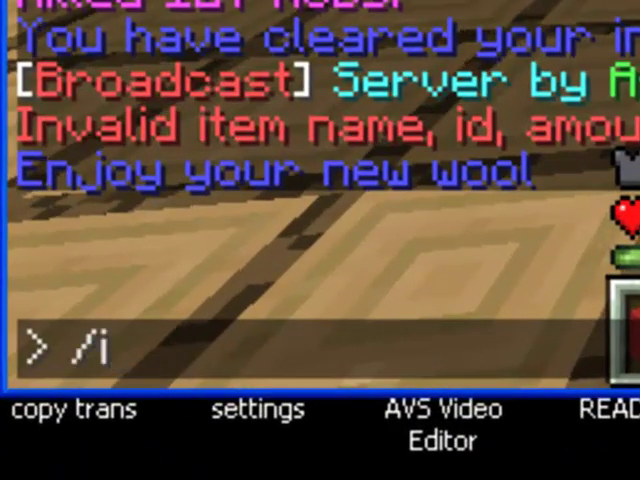